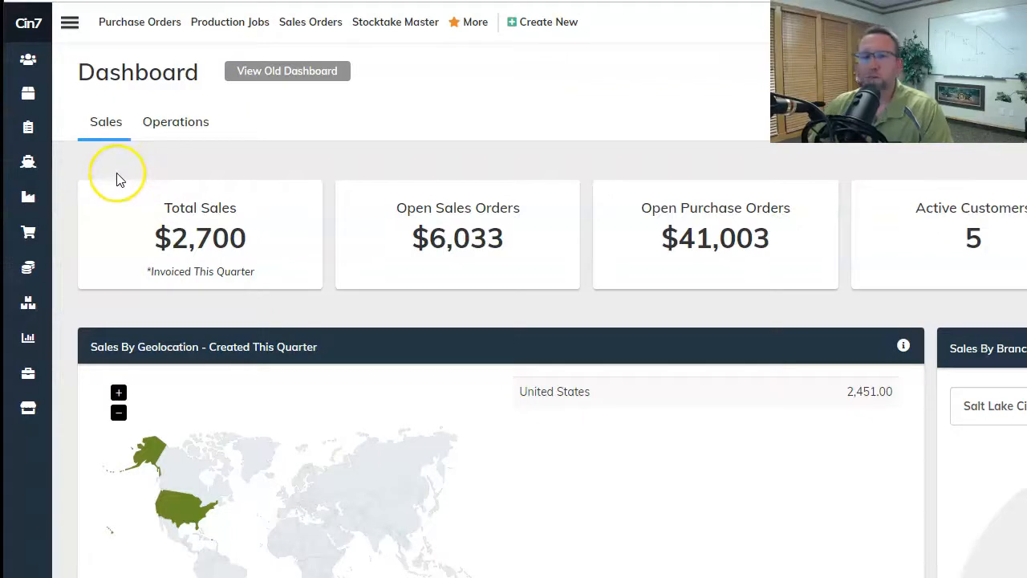
mouse_move(71, 167)
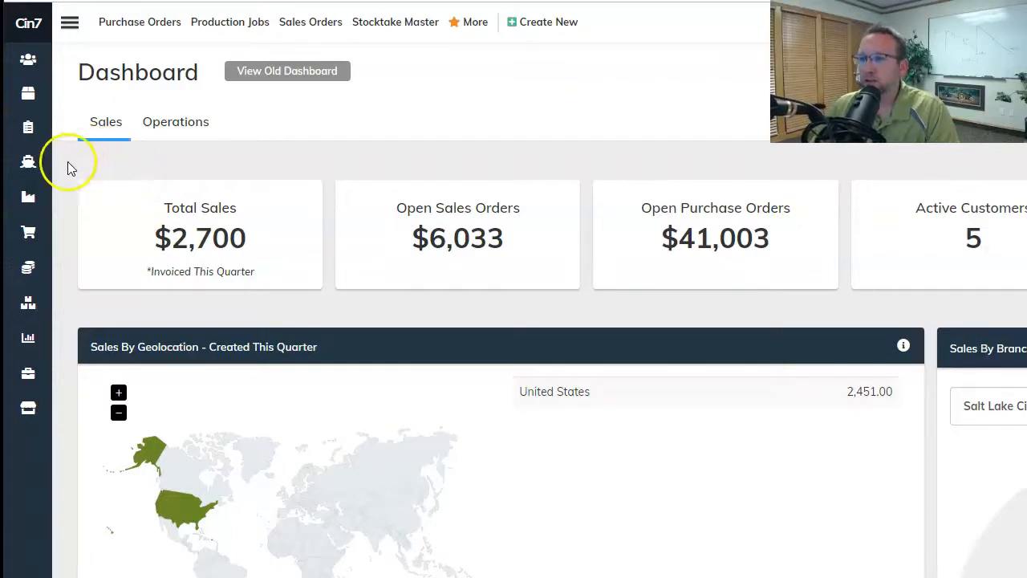
mouse_move(28, 197)
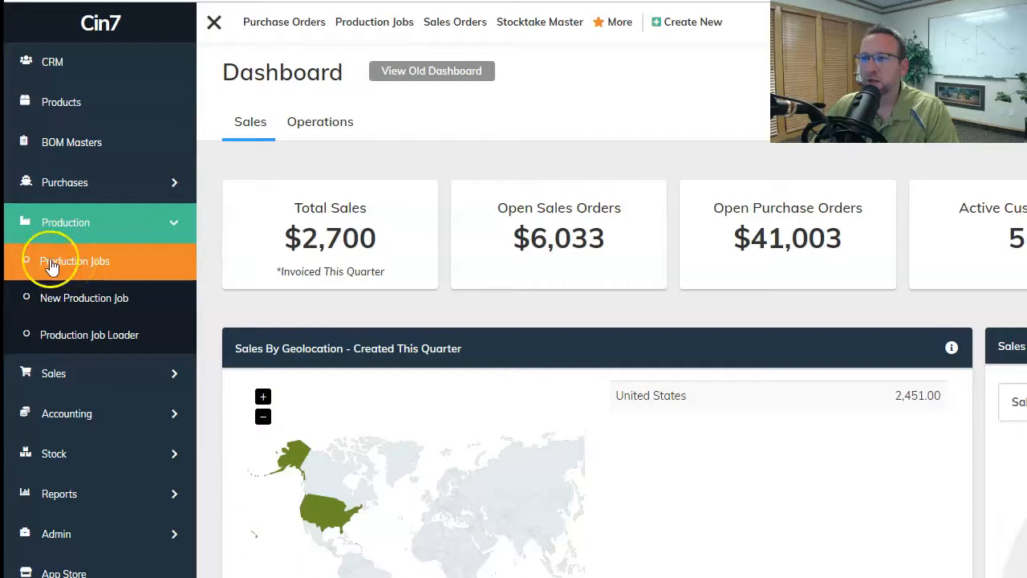
mouse_move(64, 298)
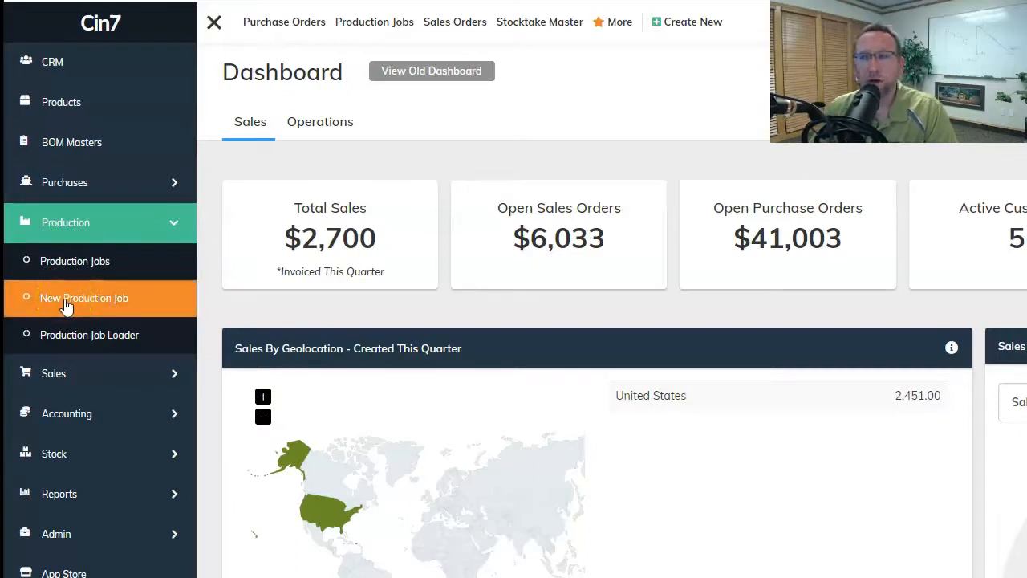
Create a new production job making Pump BP, adding the Screw, 10x1/2 phil pan SS component.
left_click(84, 297)
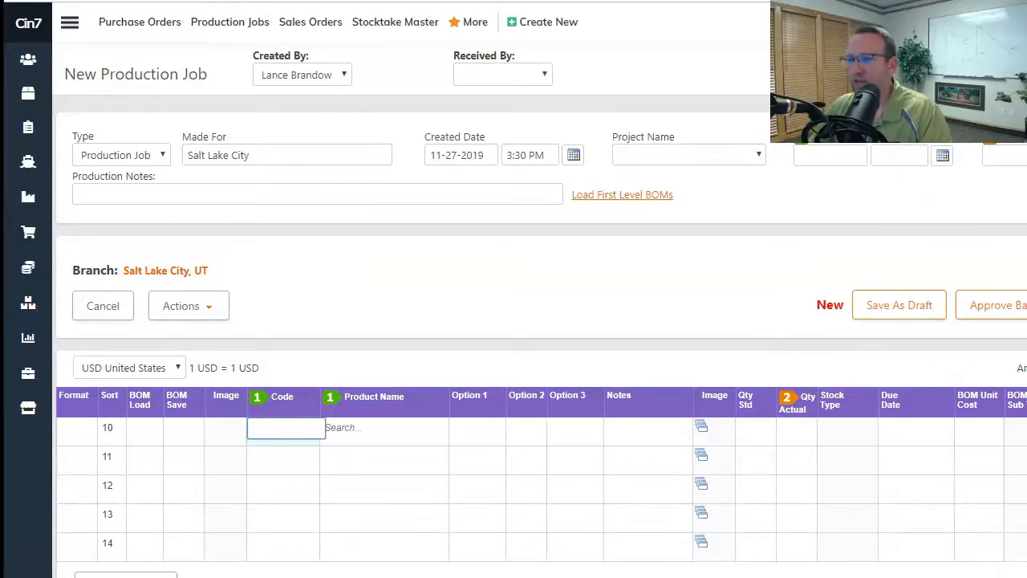
scroll("down", 3)
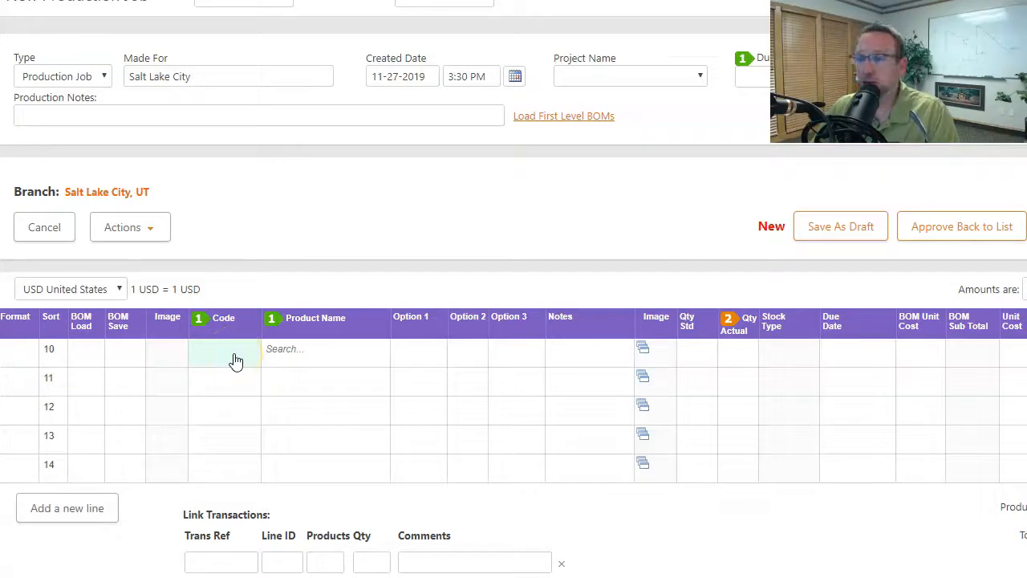
type("op")
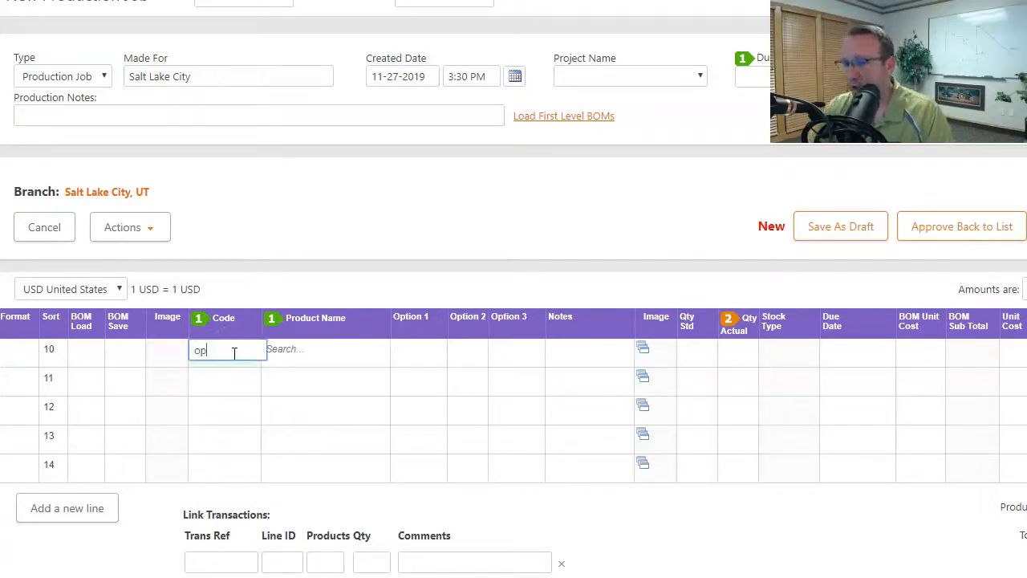
key("Backspace")
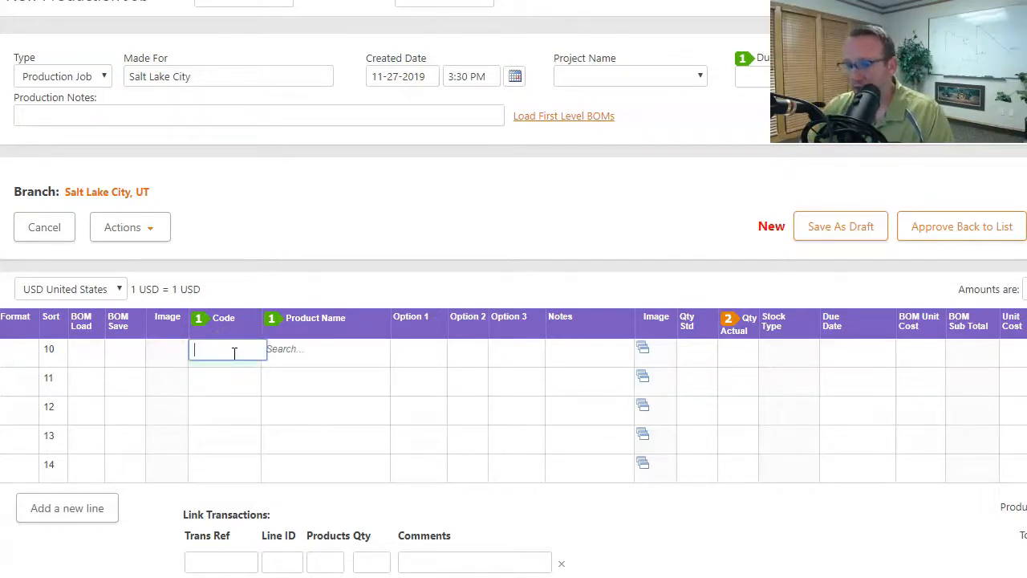
type("pump")
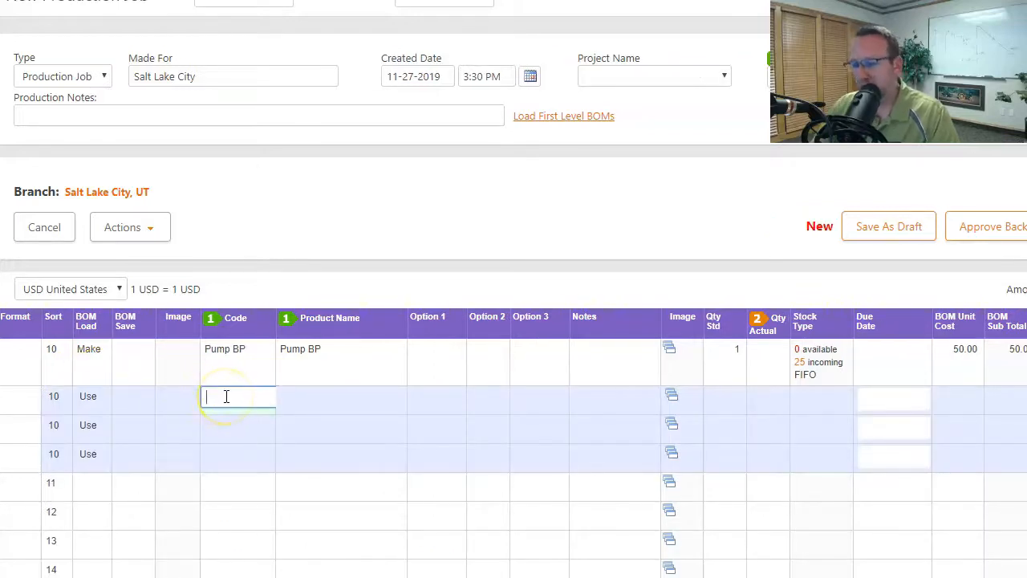
type("scre")
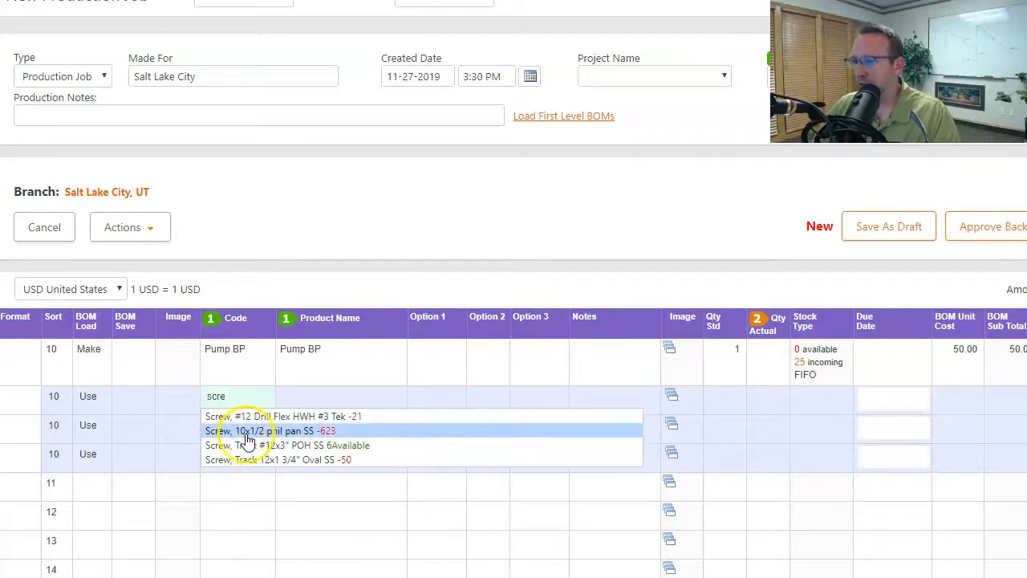
left_click(271, 431)
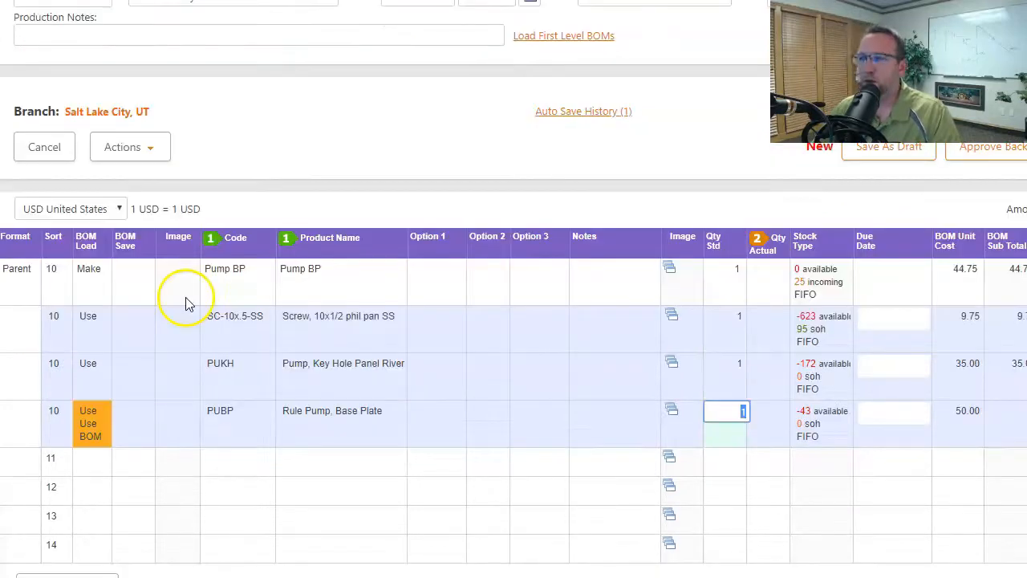
mouse_move(94, 281)
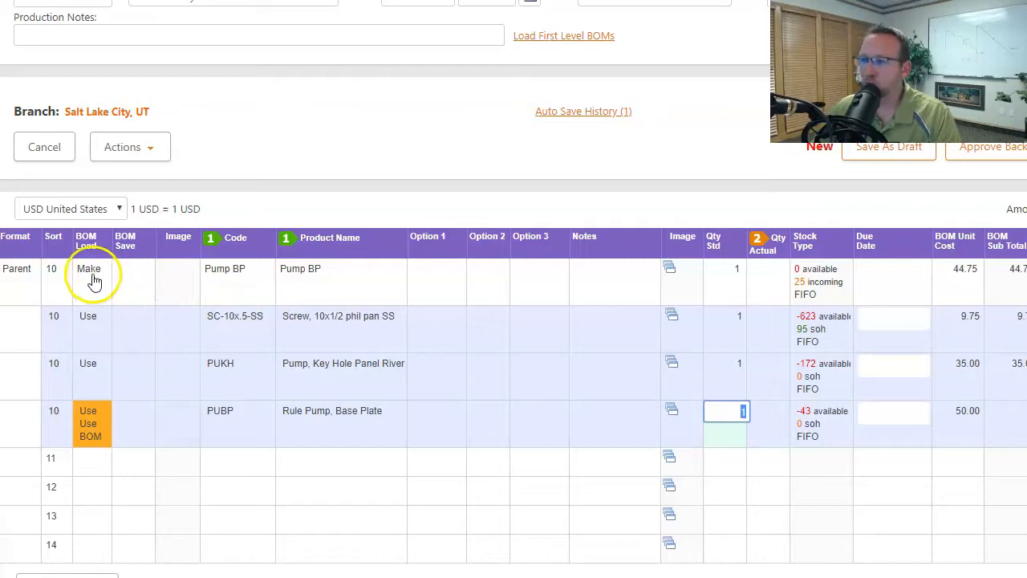
mouse_move(264, 399)
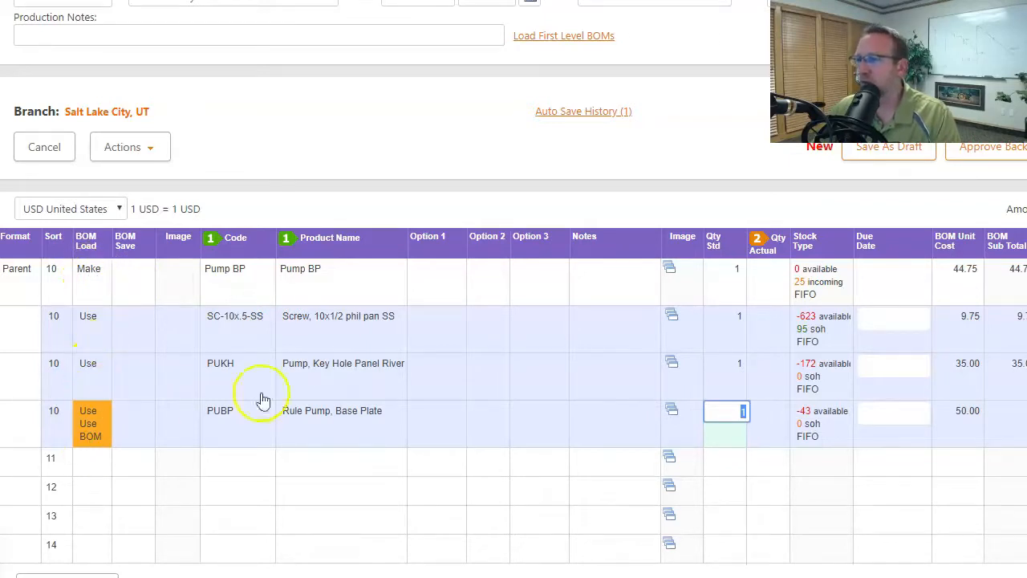
mouse_move(370, 444)
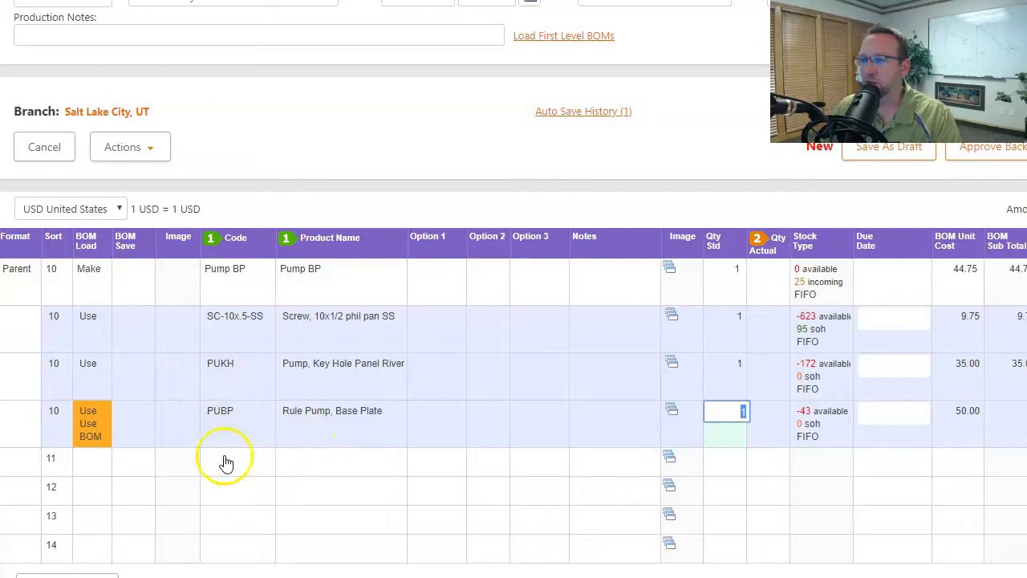
Add MANUAL COVER 1000 on line 11 and load its make BOM.
left_click(239, 458)
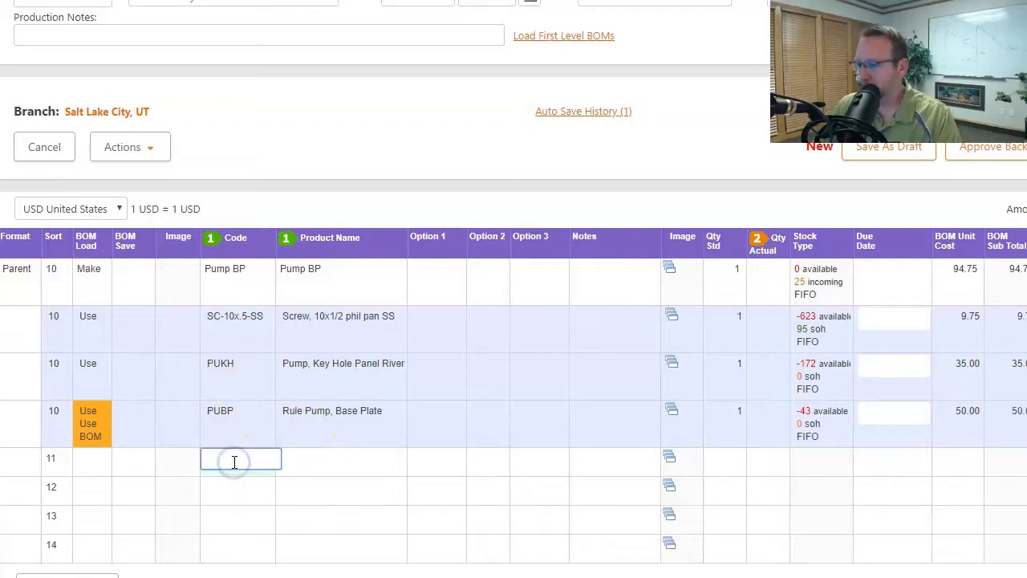
type("1000")
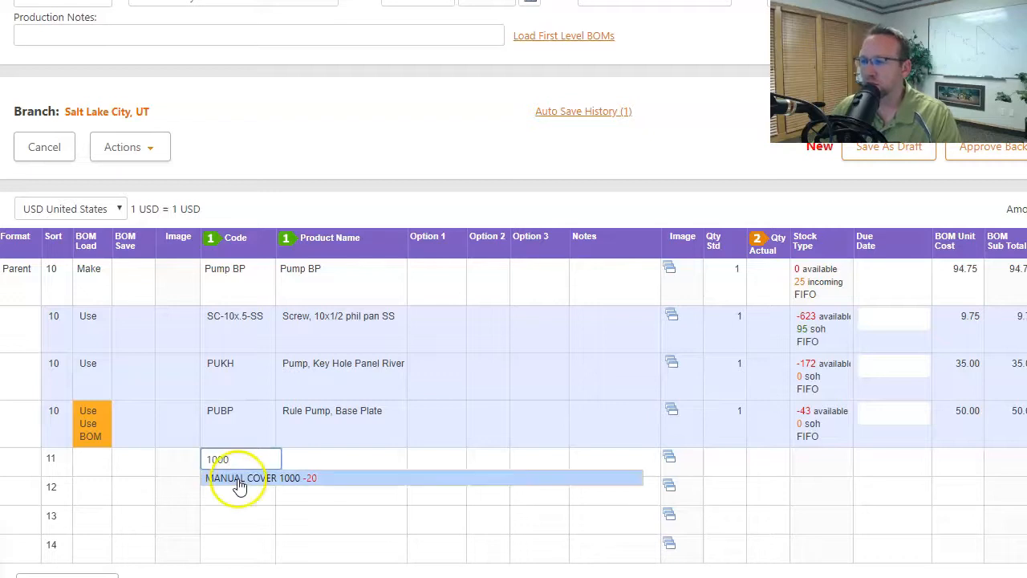
left_click(261, 477)
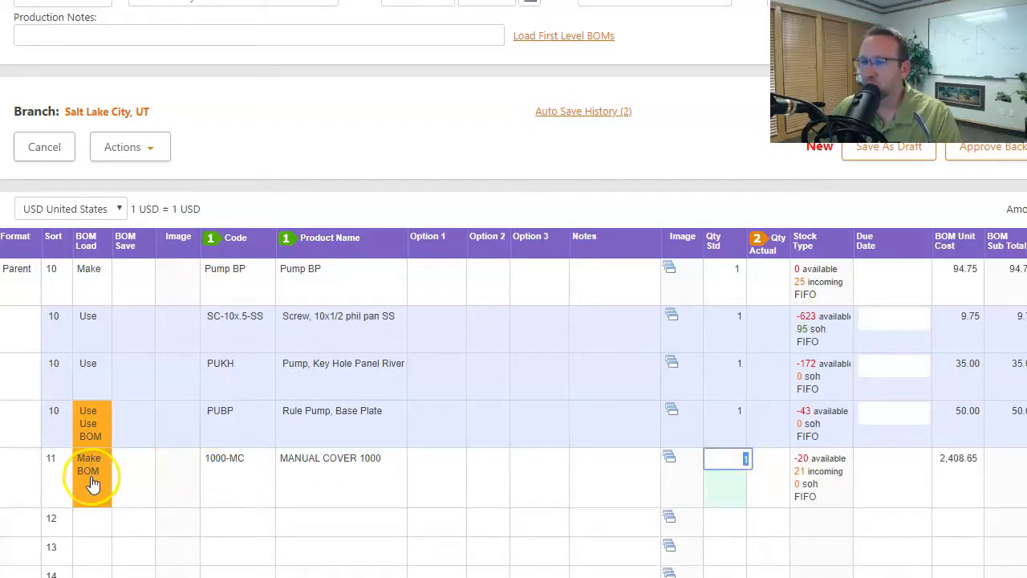
left_click(95, 458)
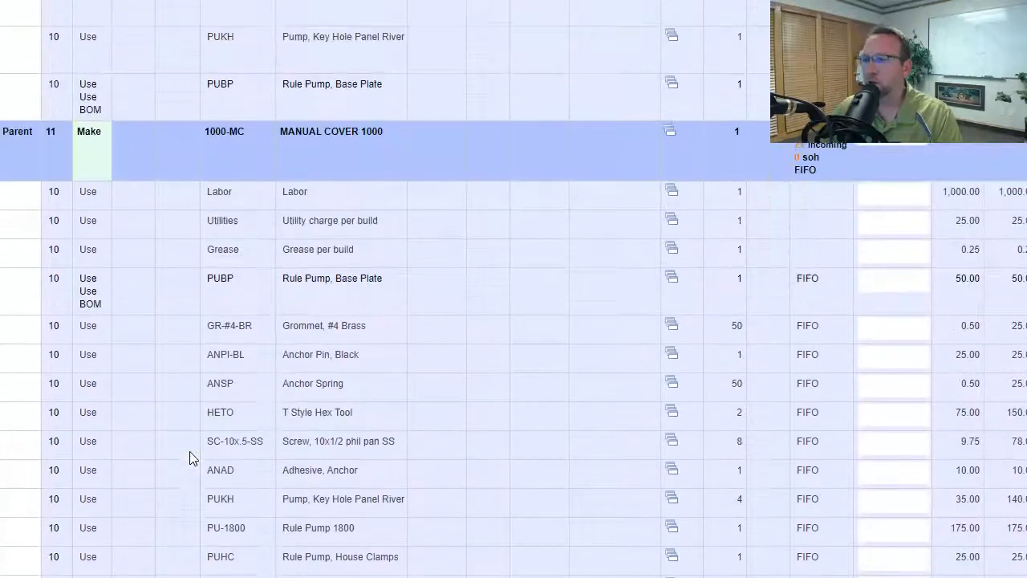
left_click(92, 217)
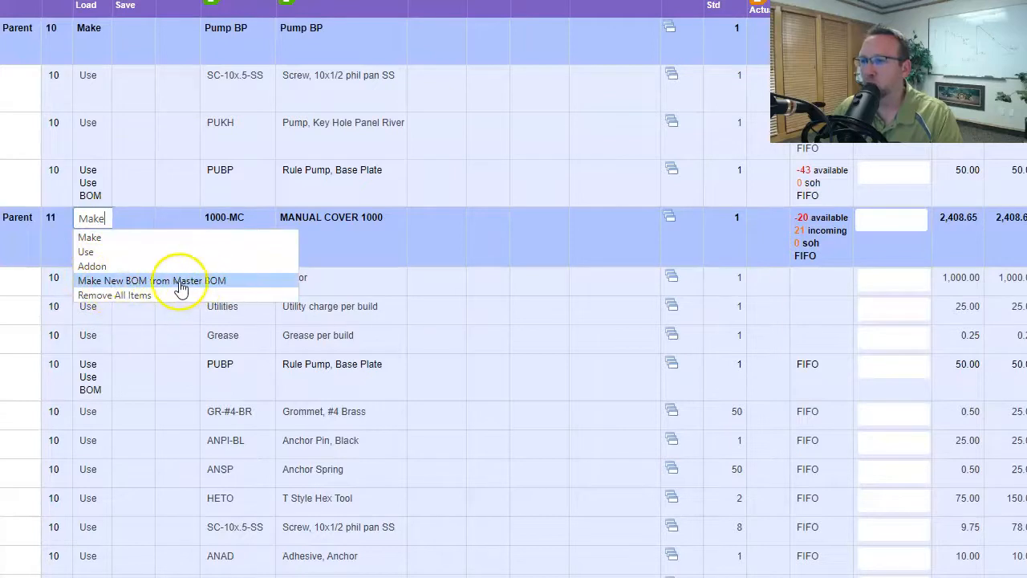
mouse_move(96, 252)
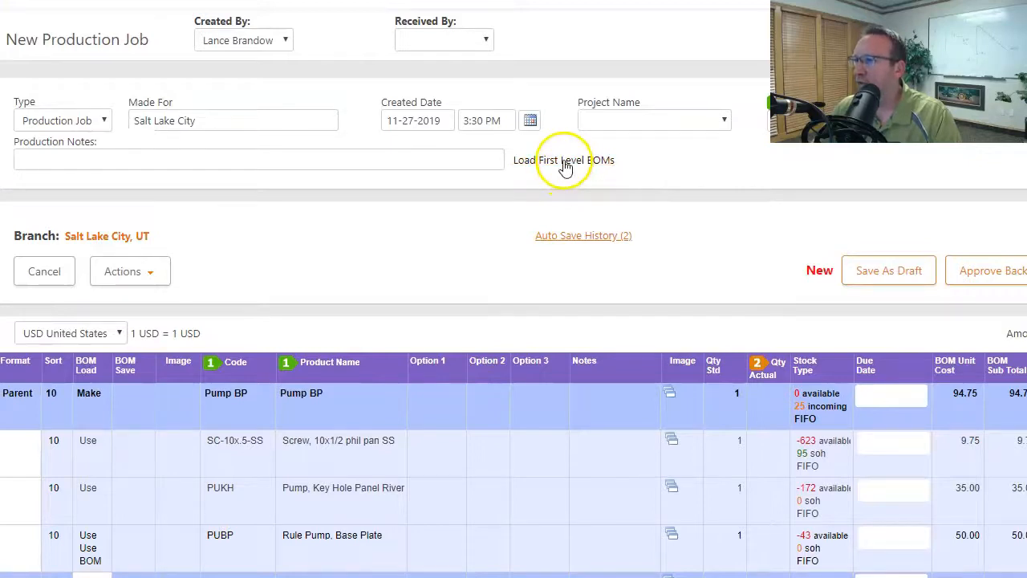
mouse_move(580, 168)
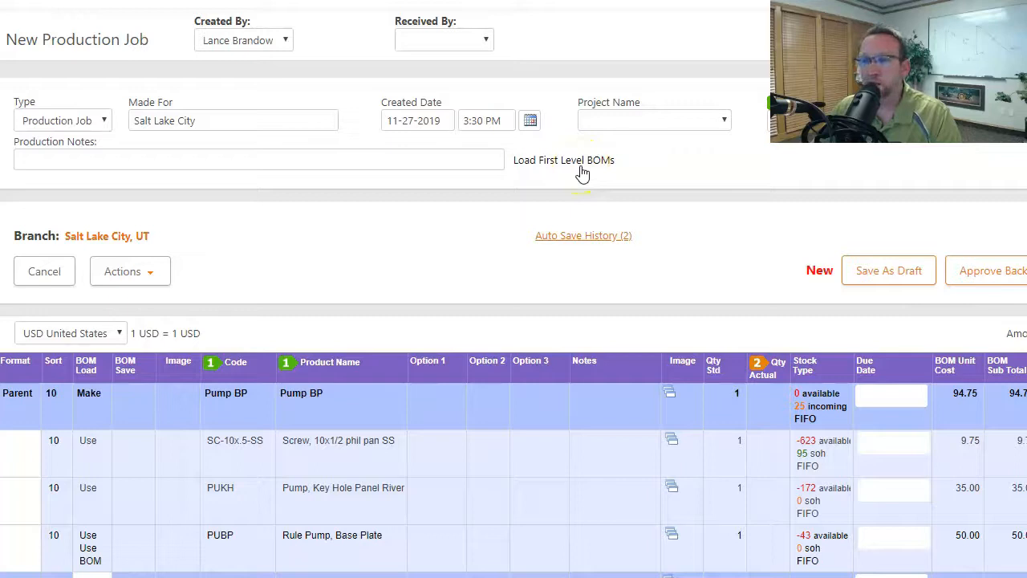
Load the first-level BOMs so Manual Cover 1000's components, ending at Rope, appear.
left_click(563, 159)
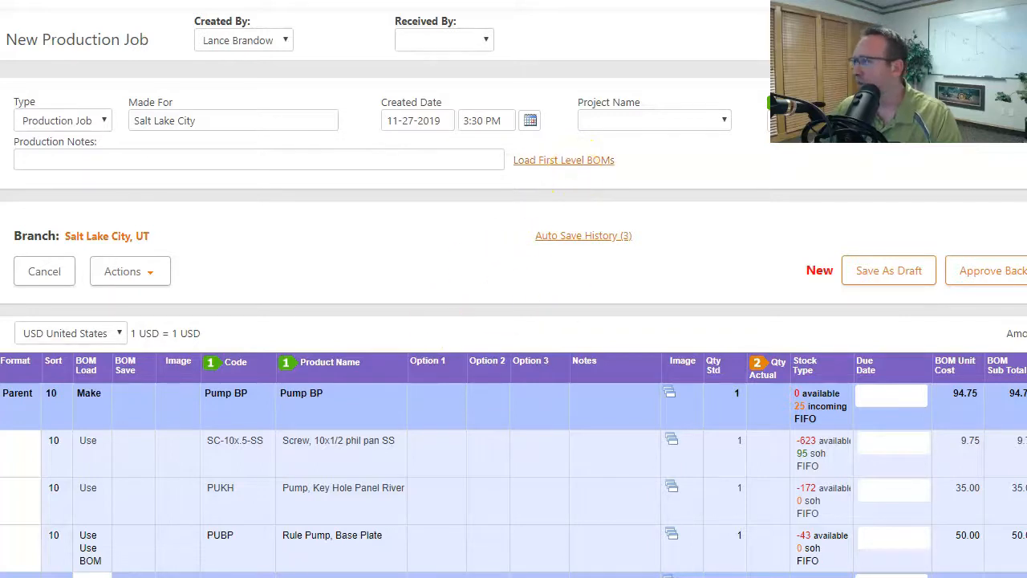
scroll("down", 3)
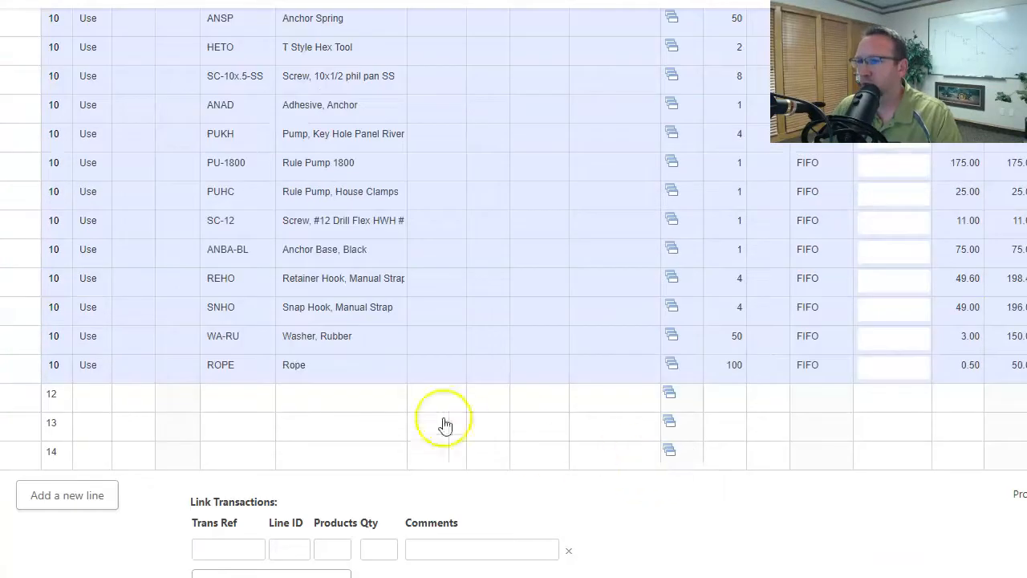
Enter POWERTRAK-2000, POWER MANUAL 1500 and ULTIMATE 3000 on lines 12 to 14.
type("2")
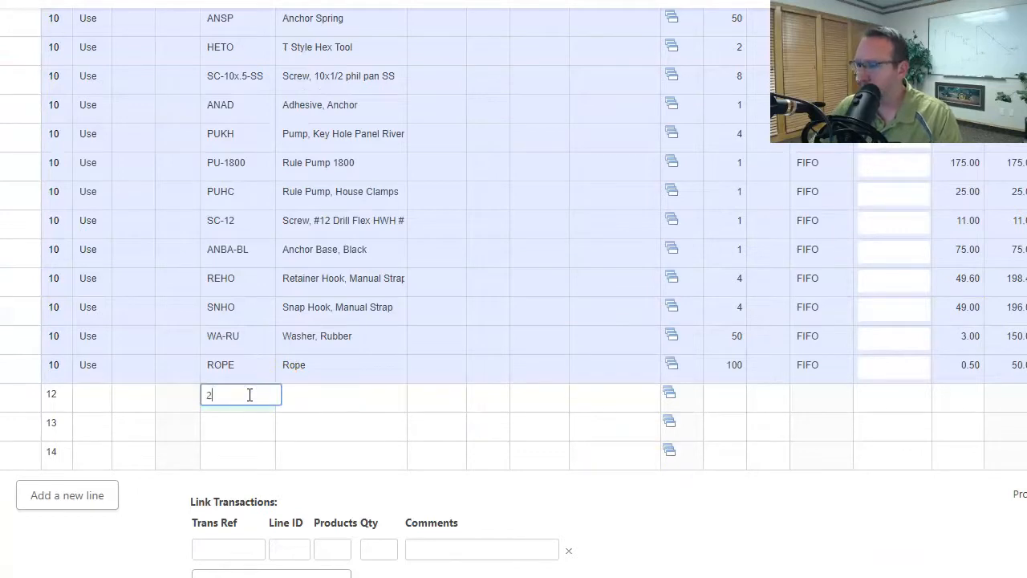
type("000")
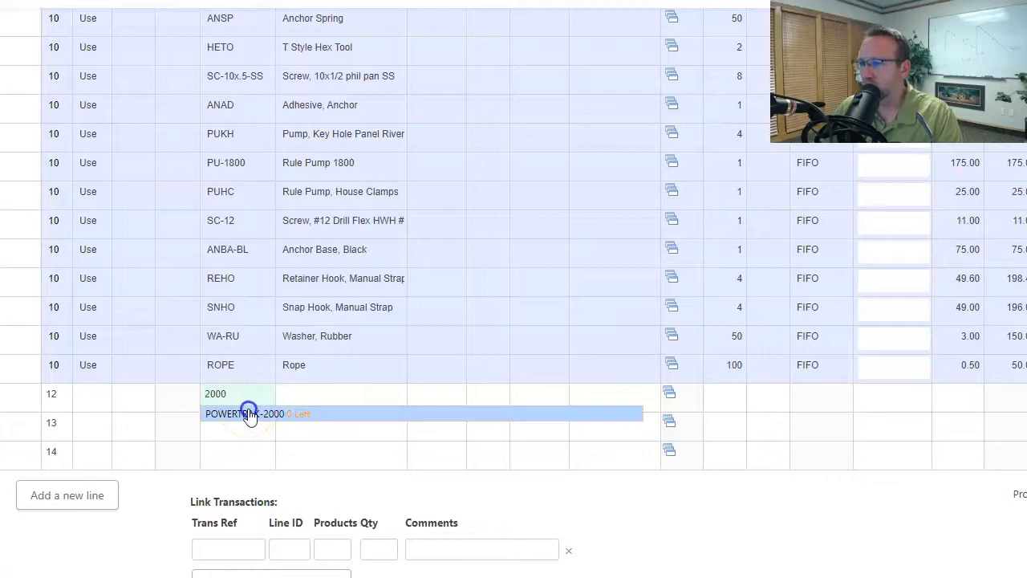
left_click(257, 414)
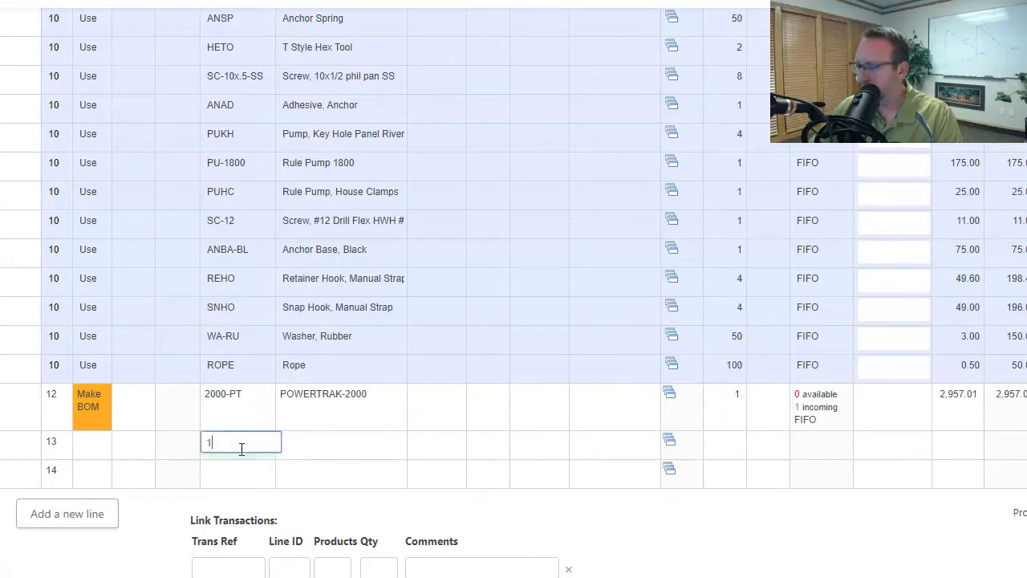
type("500-PM")
left_click(238, 470)
type("3000-UL")
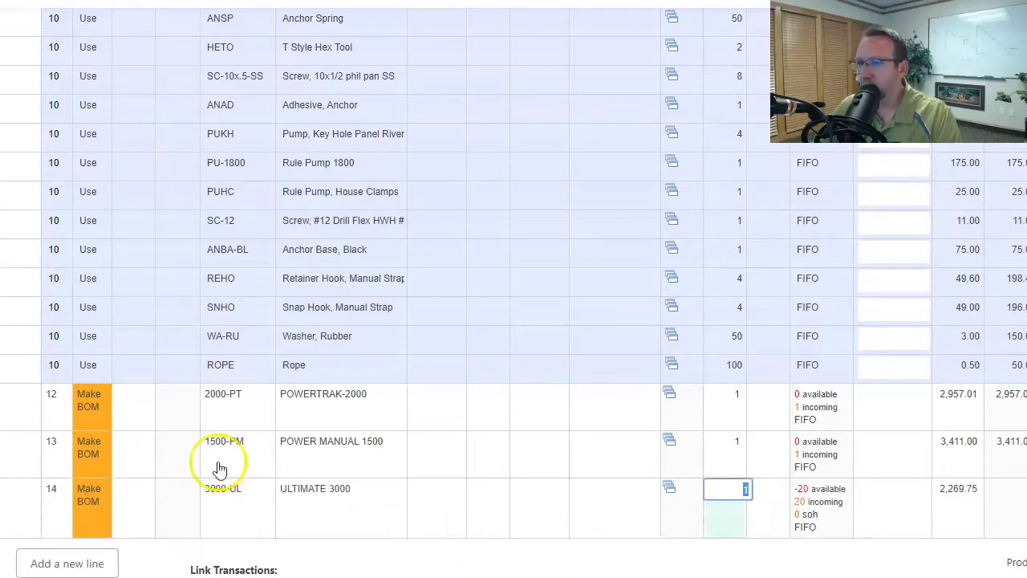
left_click(95, 394)
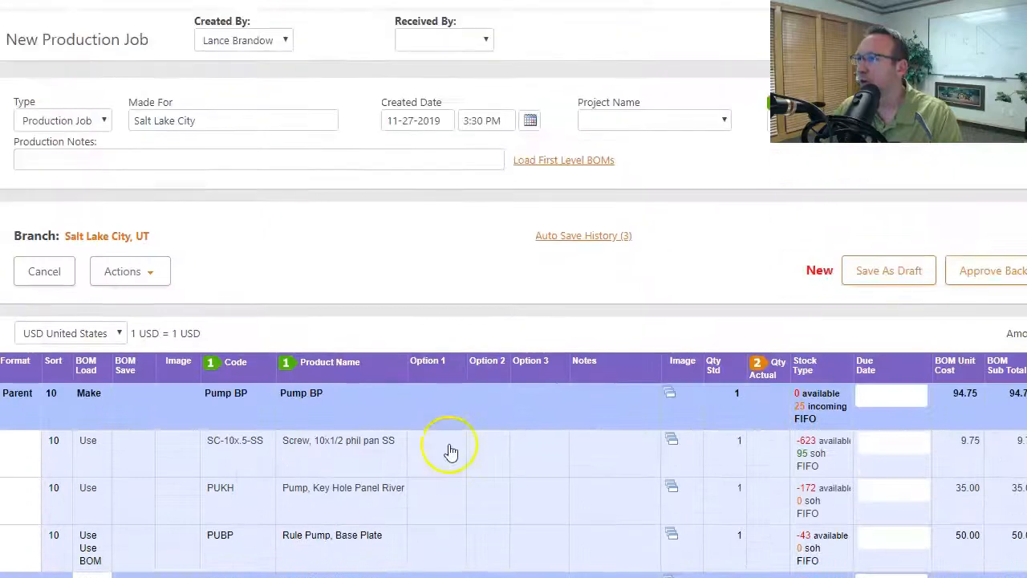
Explode the make-BOM lines, including POWERTRAK-2000, into their individual component lines.
left_click(563, 159)
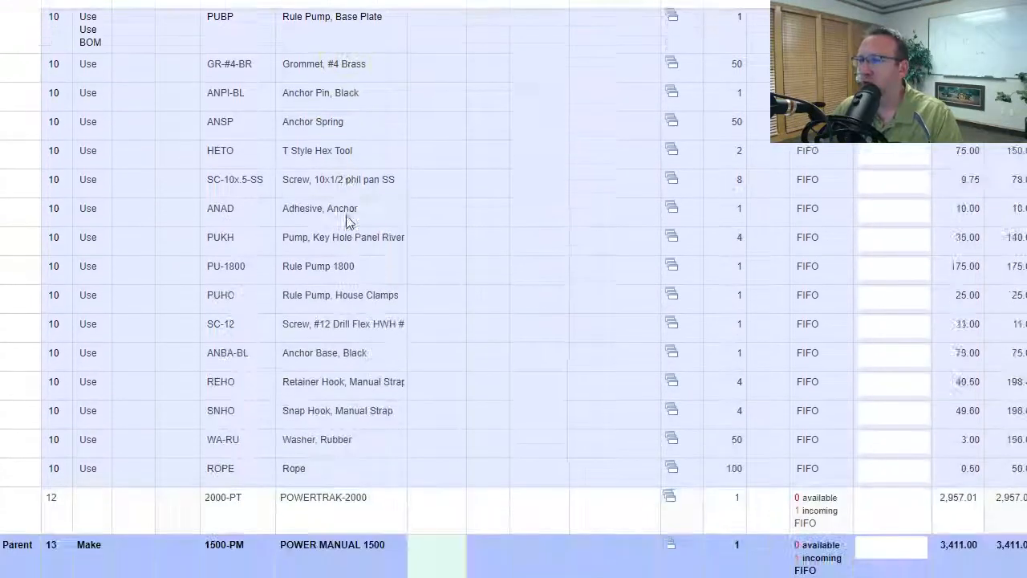
scroll("down", 3)
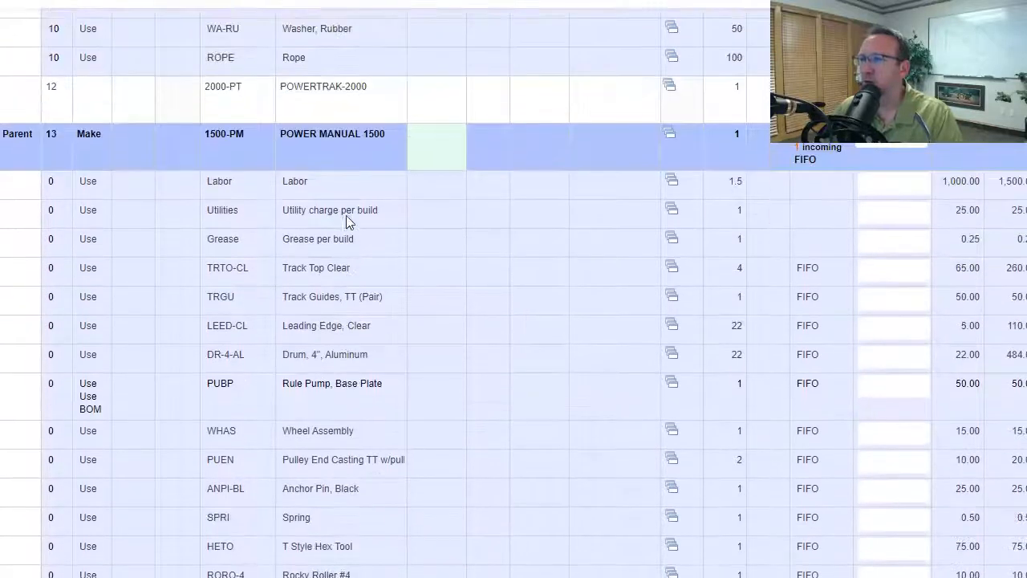
scroll("down", 3)
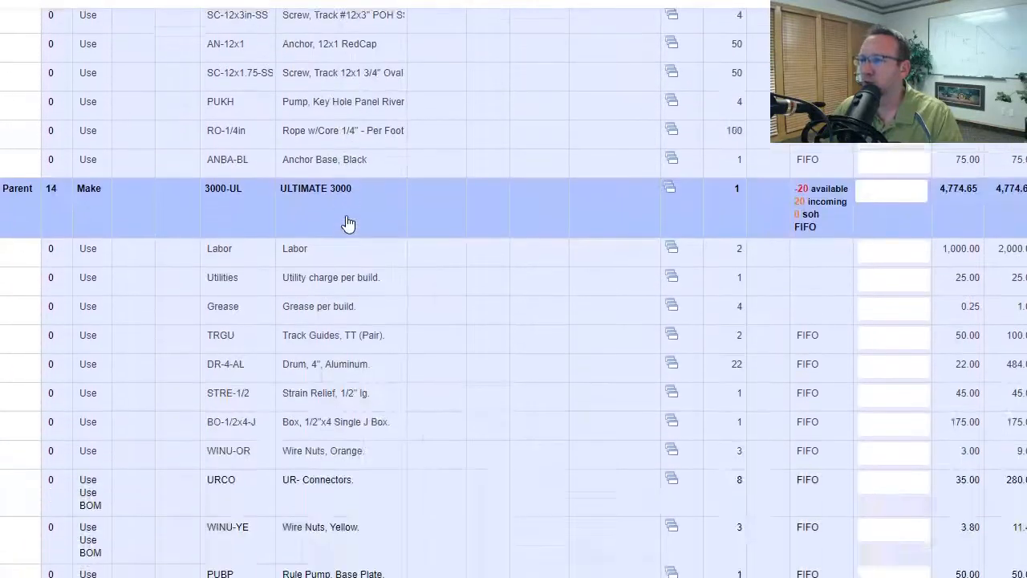
scroll("down", 3)
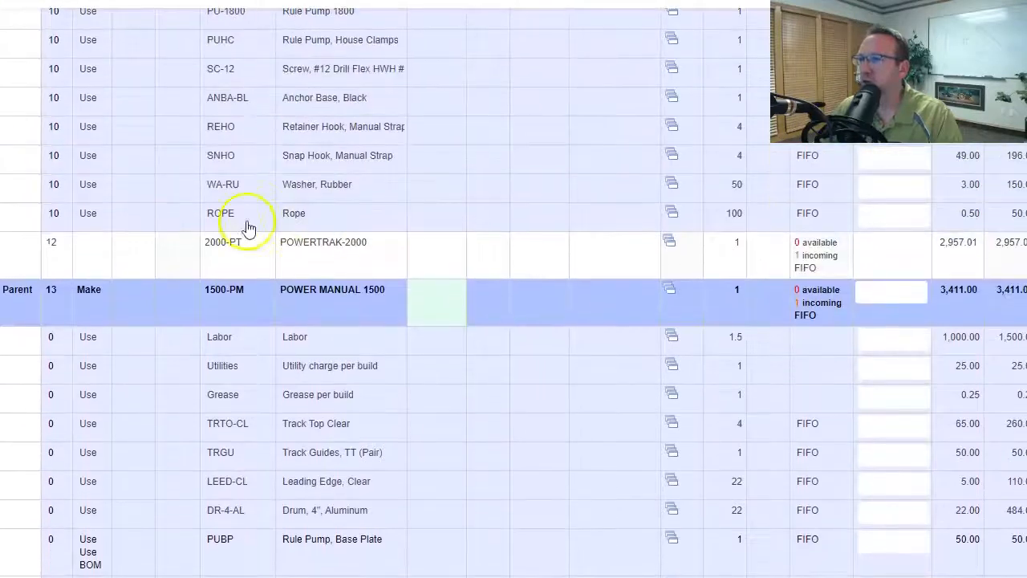
left_click(95, 243)
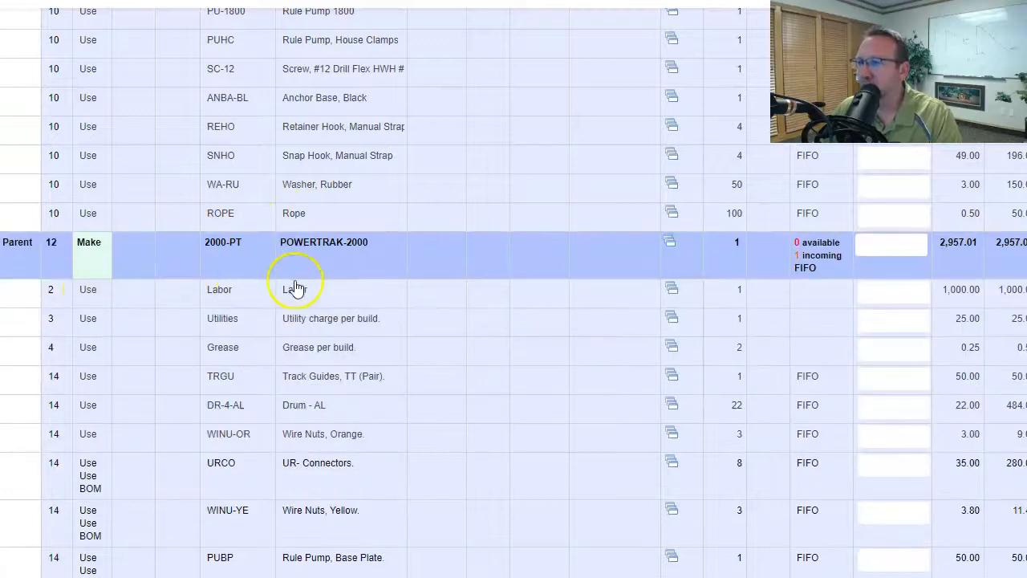
scroll("down", 3)
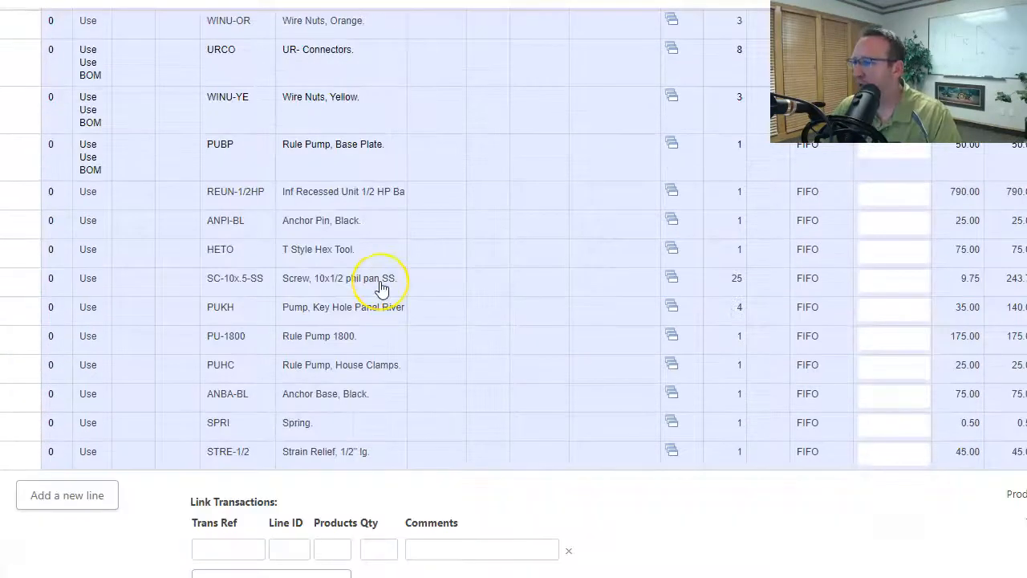
scroll("down", 3)
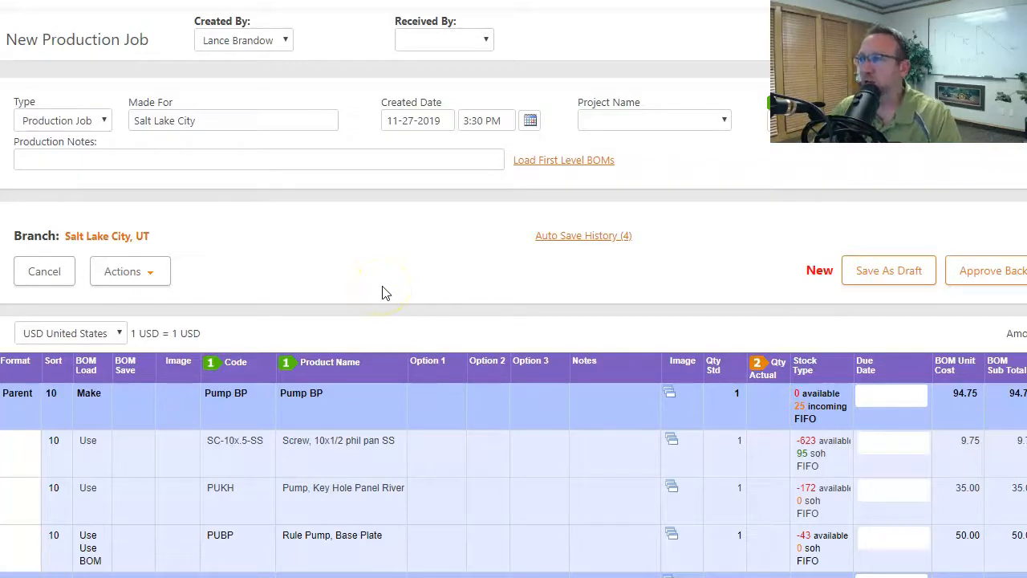
Pick the matching customer or sales entry as the project name, then bring up the due-date calendar.
left_click(653, 119)
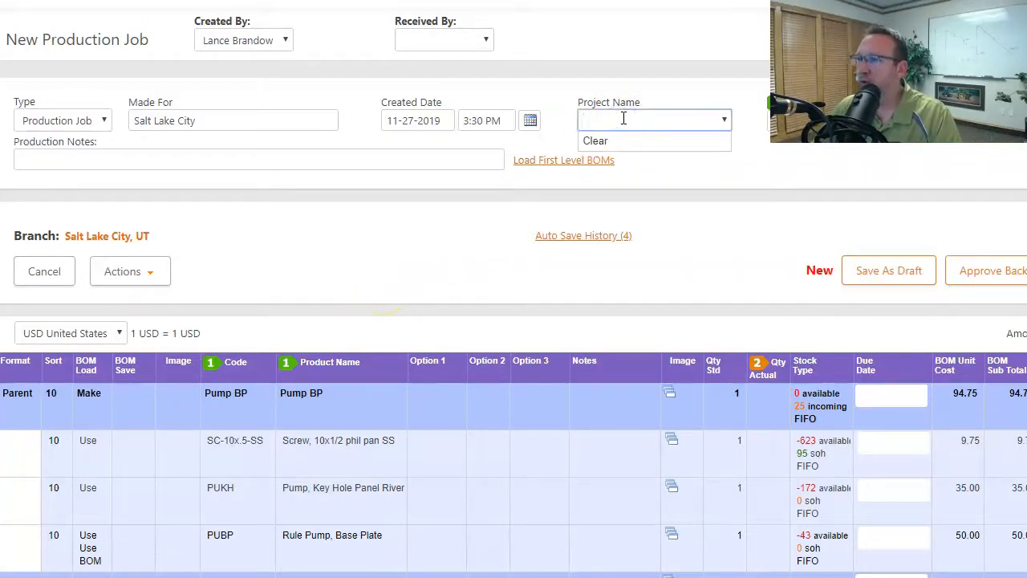
type("Customer name or S")
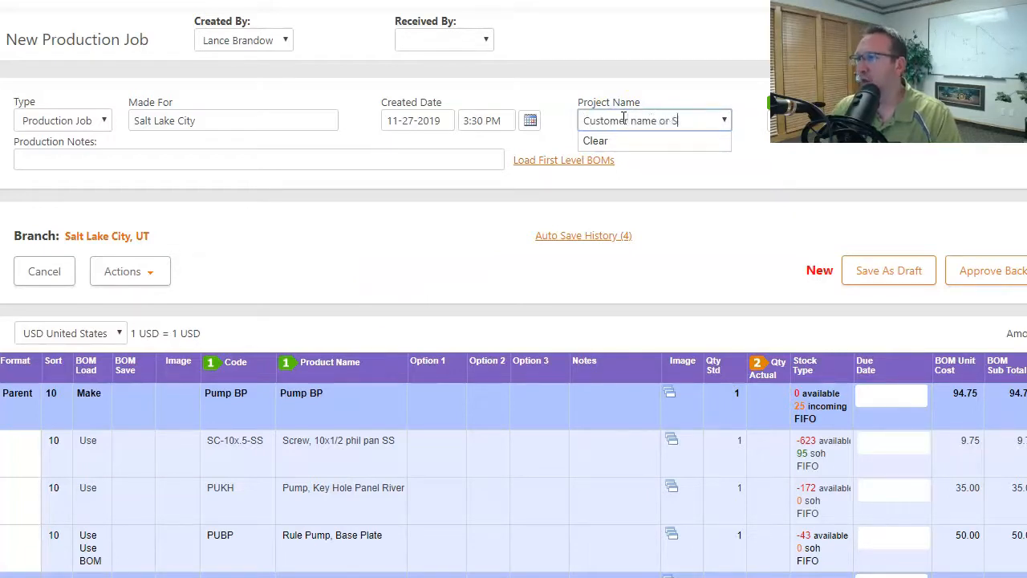
type("ales Numb")
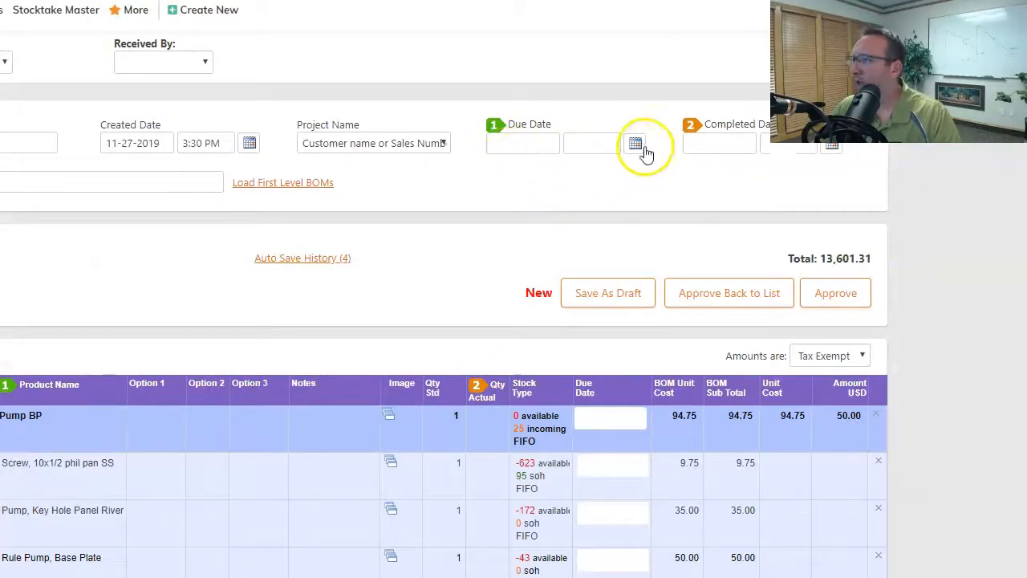
left_click(635, 143)
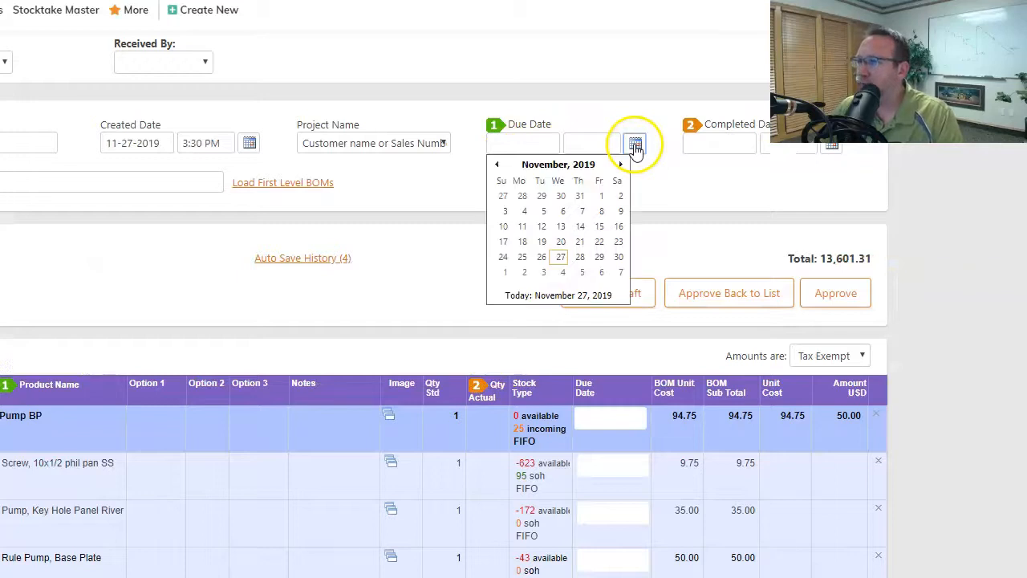